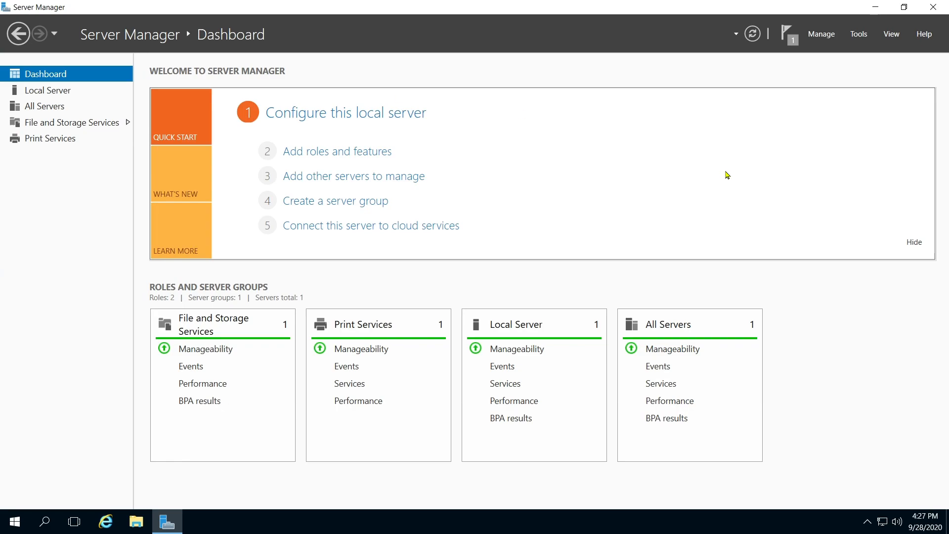
mouse_move(123, 140)
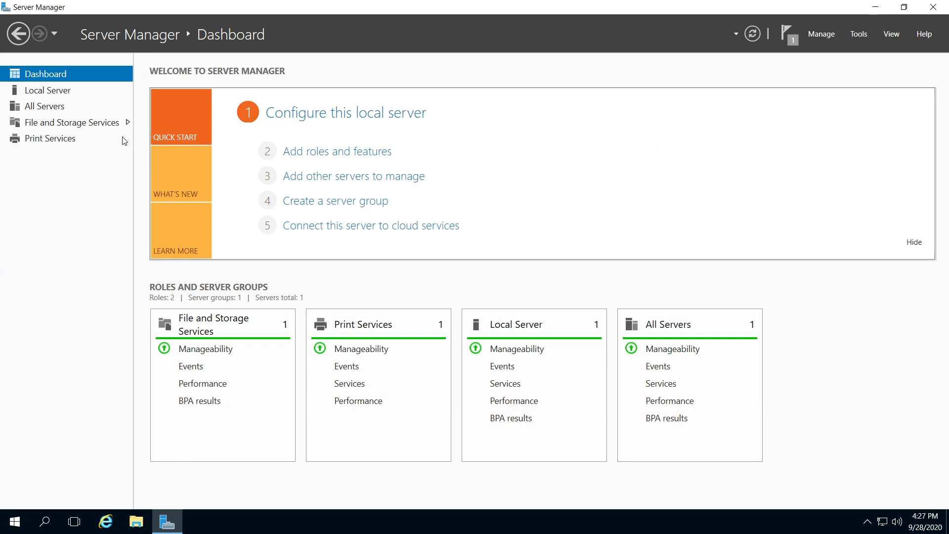
mouse_move(51, 139)
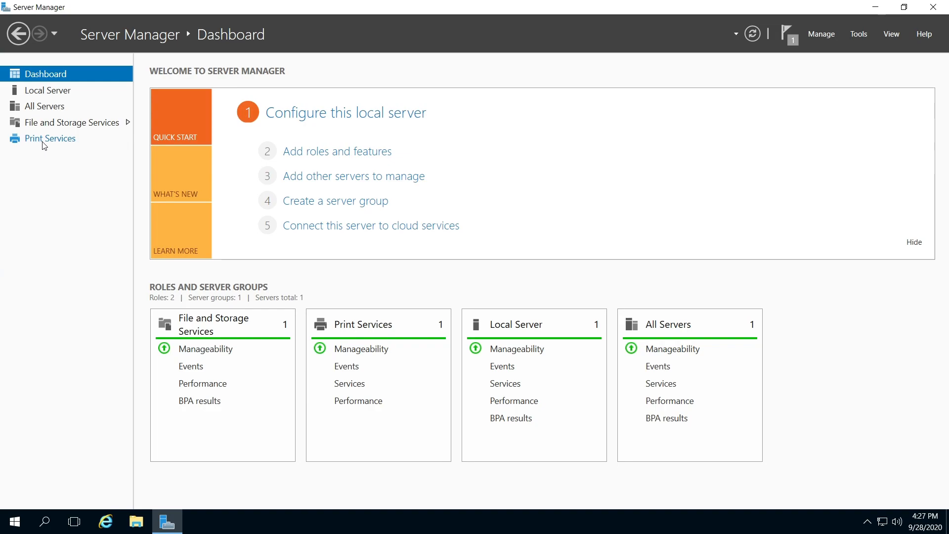
mouse_move(564, 53)
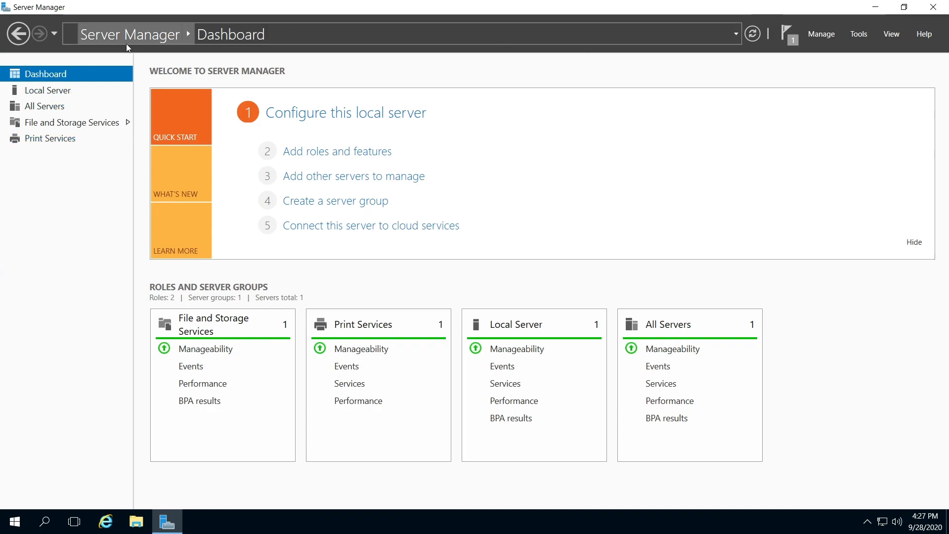
mouse_move(42, 147)
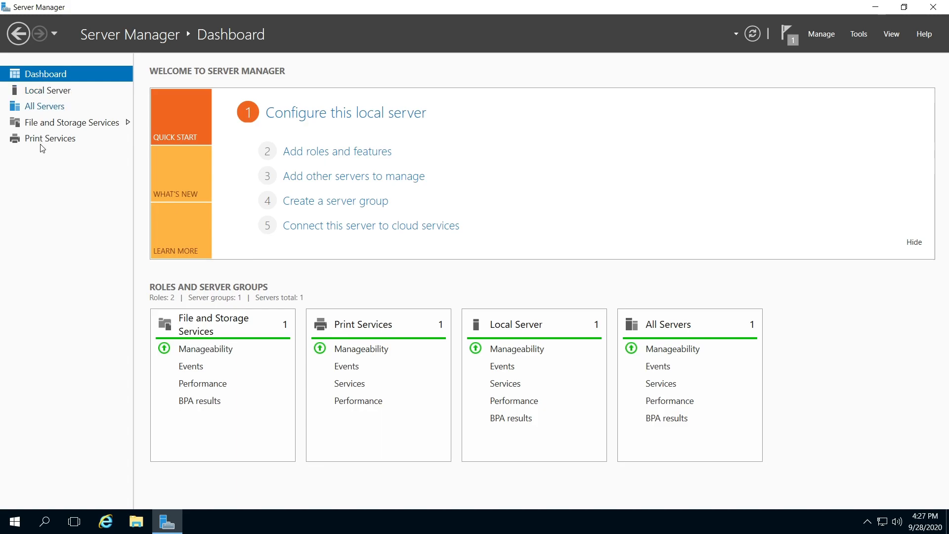
Show the Print Services overview page listing SERVER1CS.
left_click(50, 138)
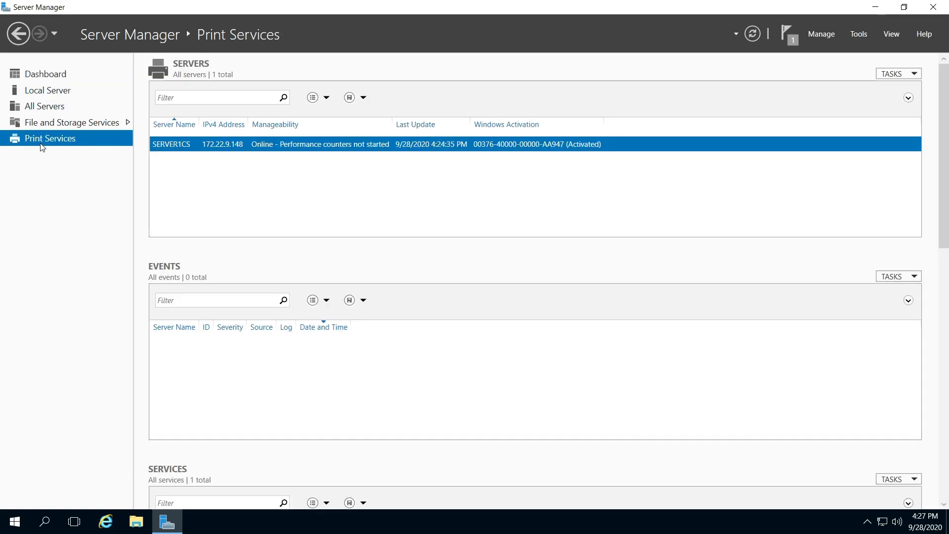
mouse_move(127, 142)
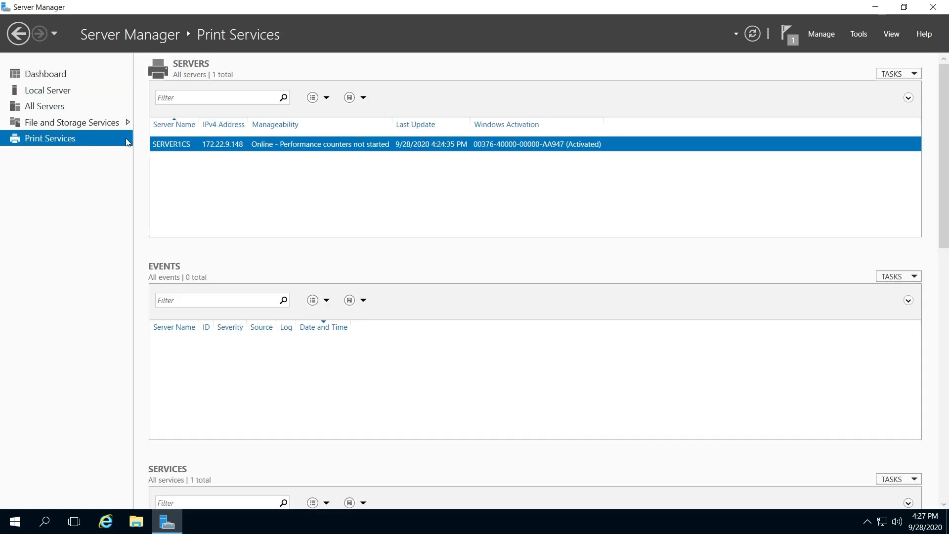
mouse_move(27, 196)
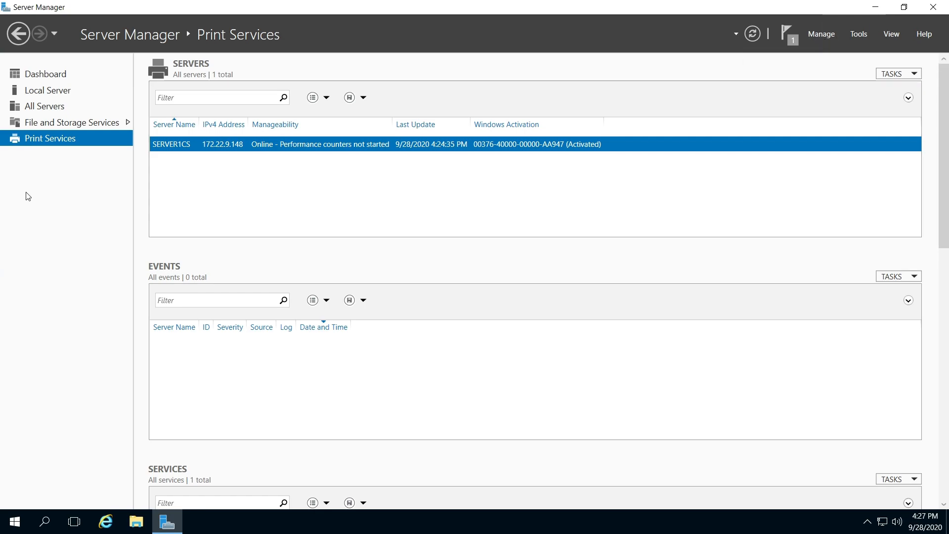
mouse_move(835, 26)
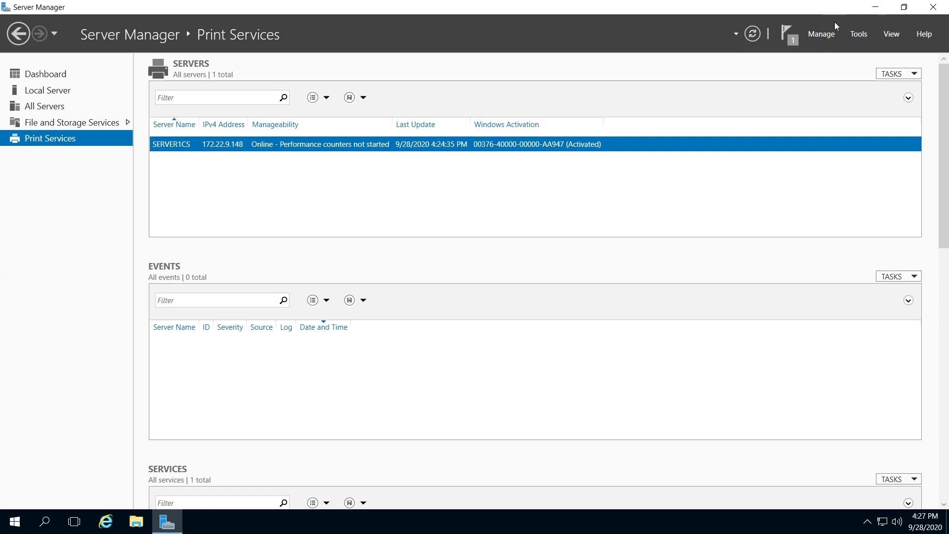
Start the Remove Roles and Features Wizard from Manage and keep Server1CS as the destination server.
left_click(821, 34)
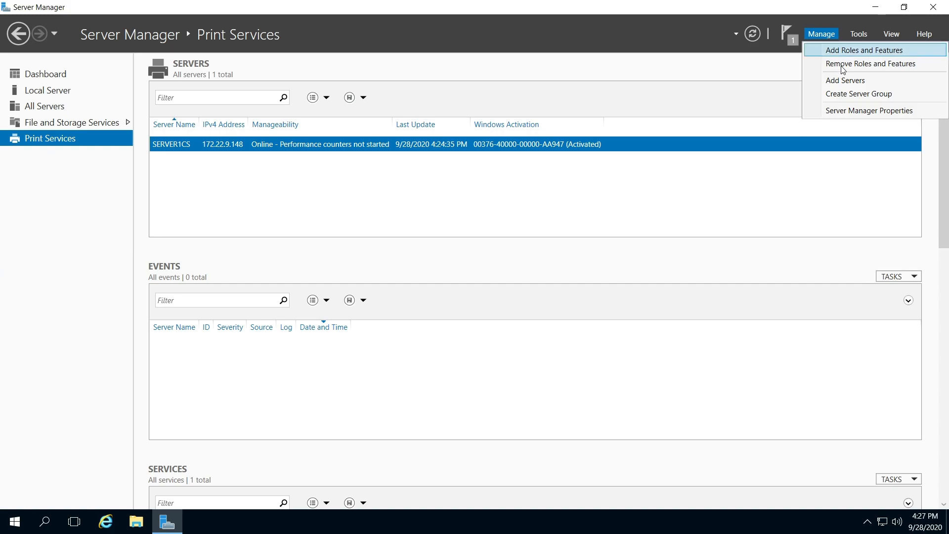
left_click(871, 63)
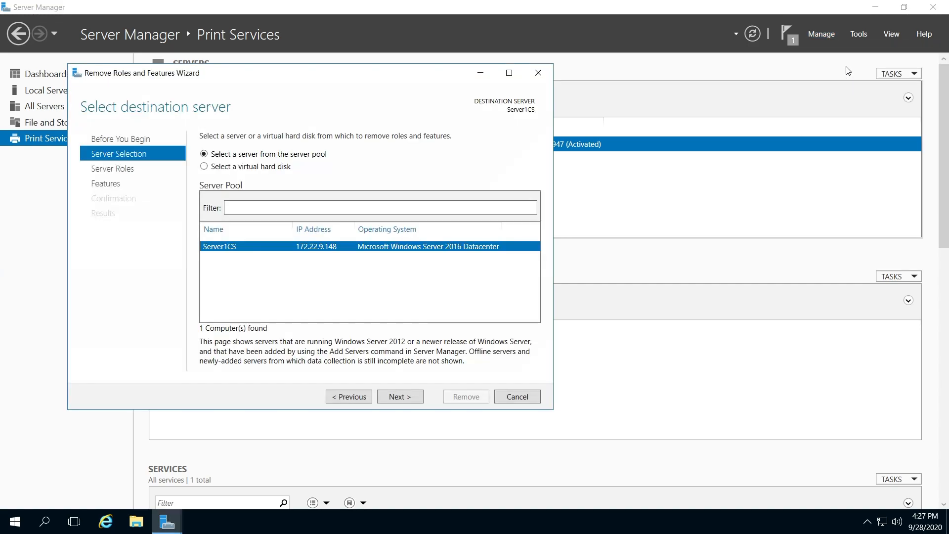
mouse_move(254, 226)
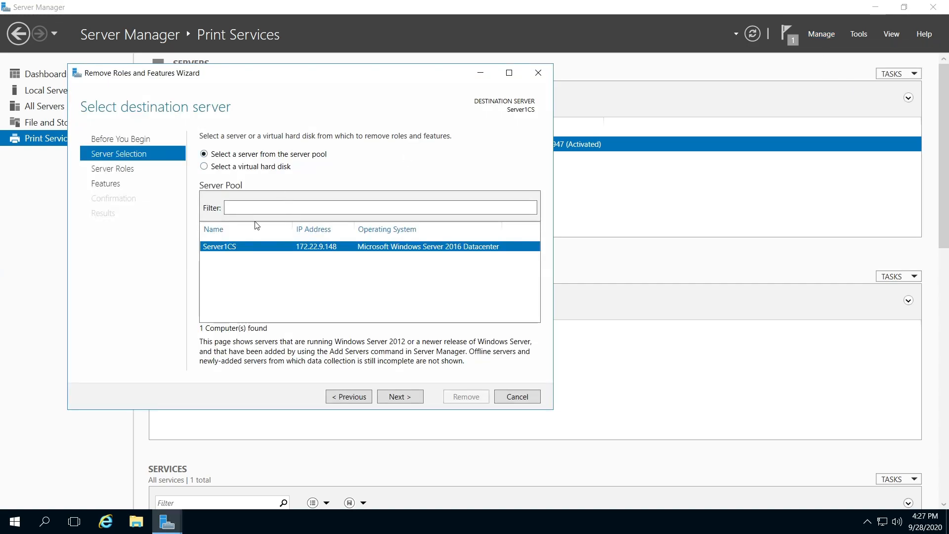
mouse_move(309, 250)
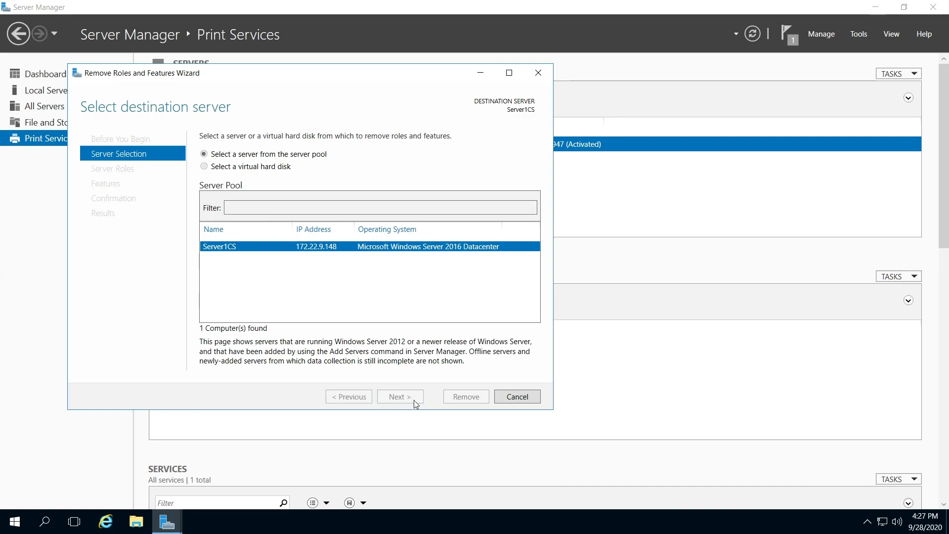
left_click(399, 397)
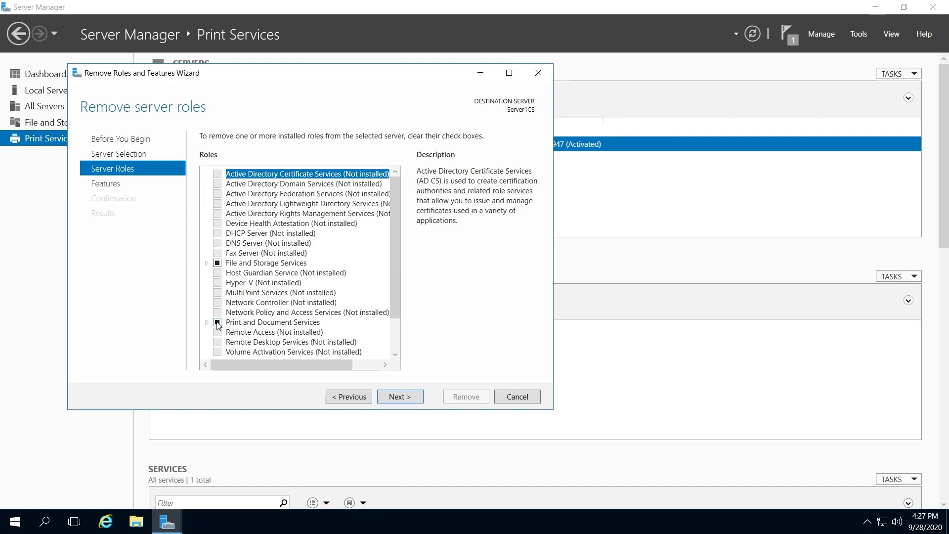
Clear the Print and Document Services role and agree to remove its dependent management tools.
left_click(217, 322)
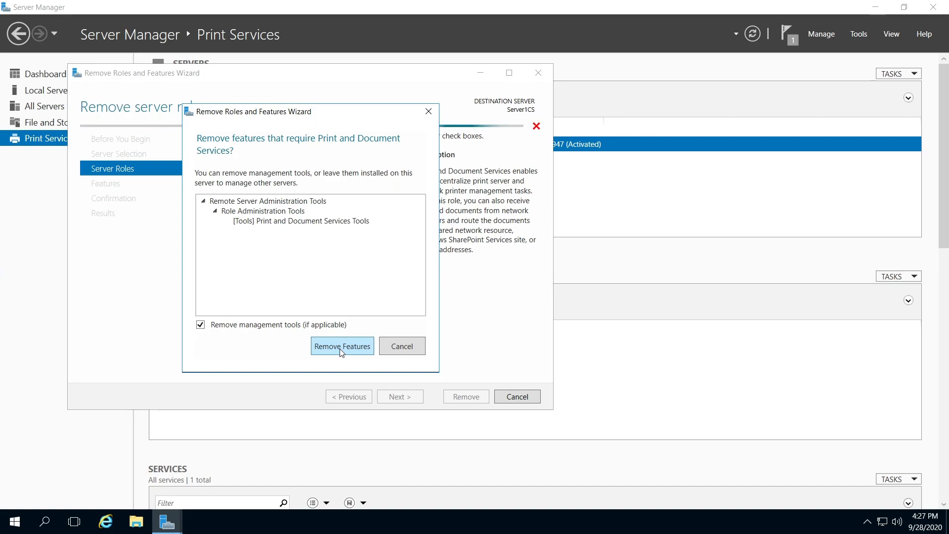
left_click(341, 346)
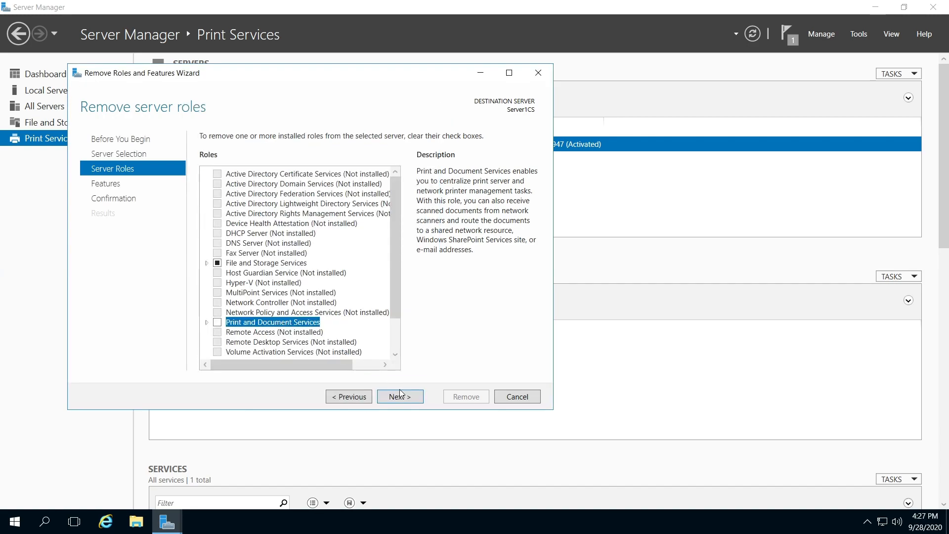
Advance past the Features page and confirm removal of Print Server and its tools on Server1CS.
left_click(399, 396)
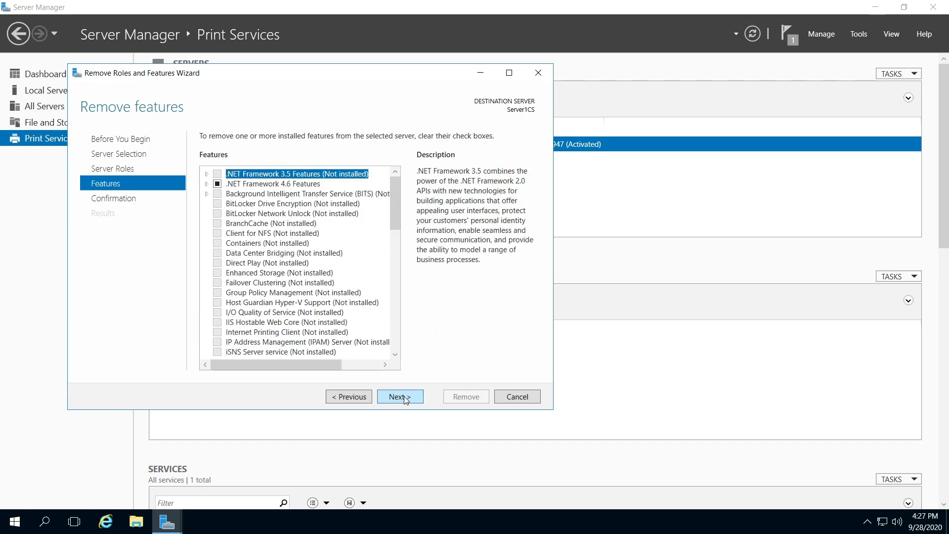
left_click(400, 397)
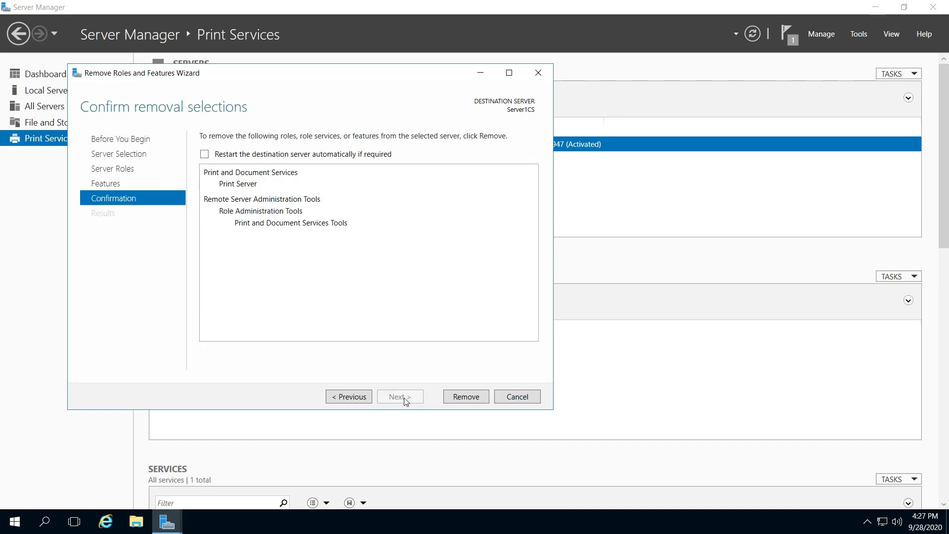
mouse_move(260, 213)
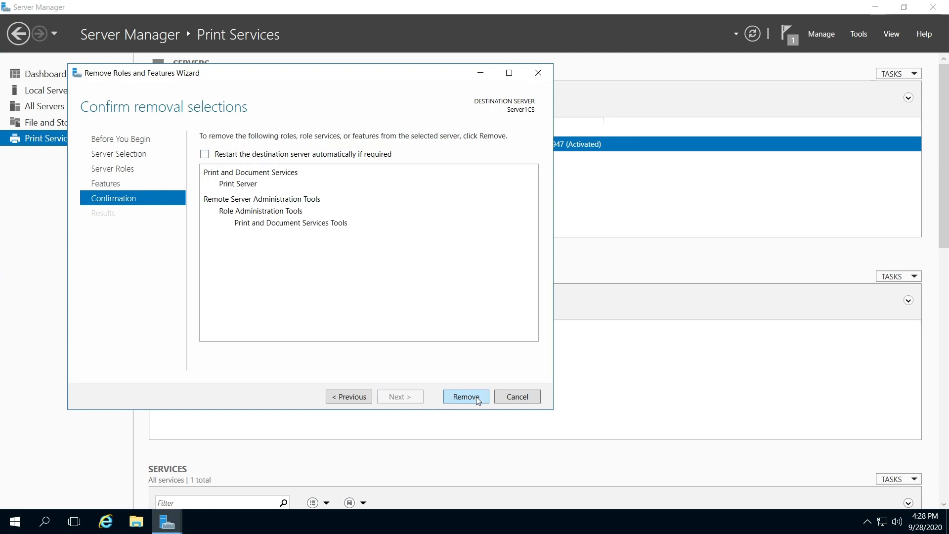
mouse_move(468, 401)
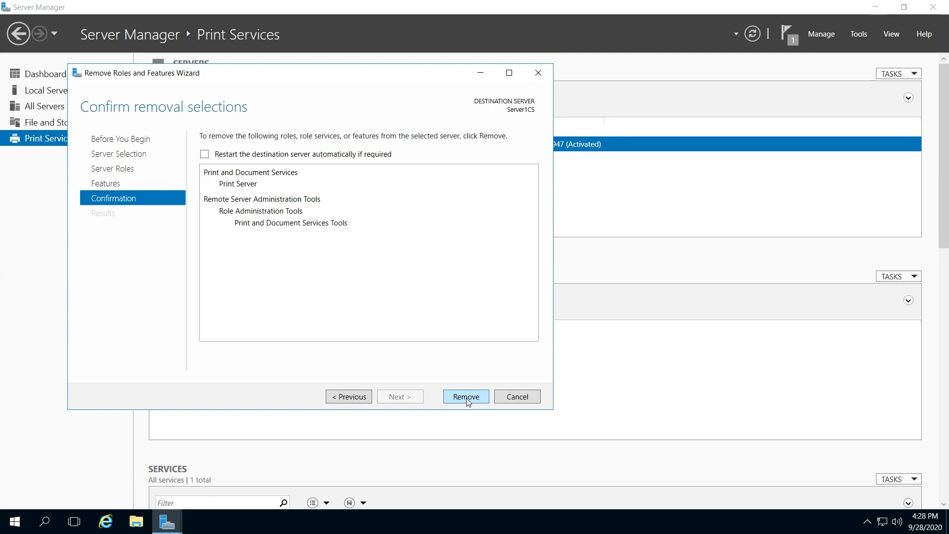
left_click(466, 396)
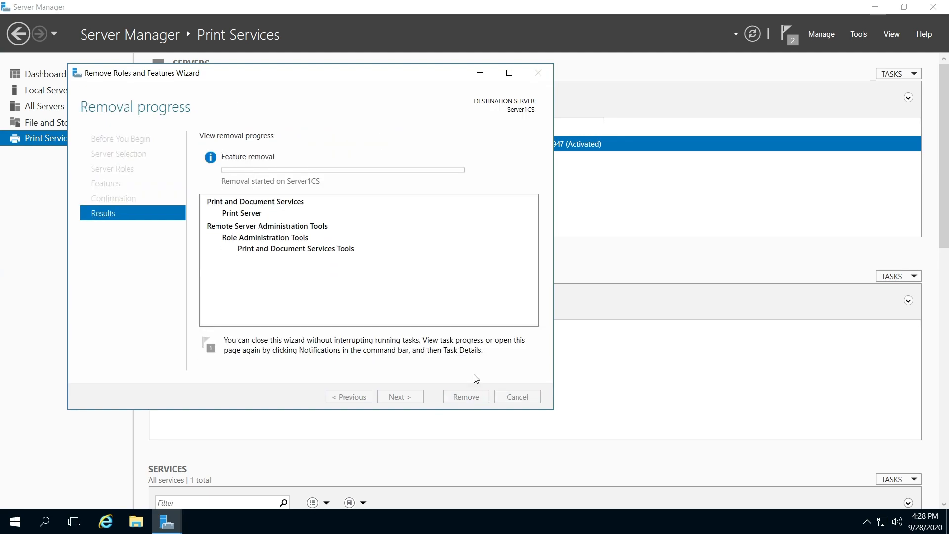